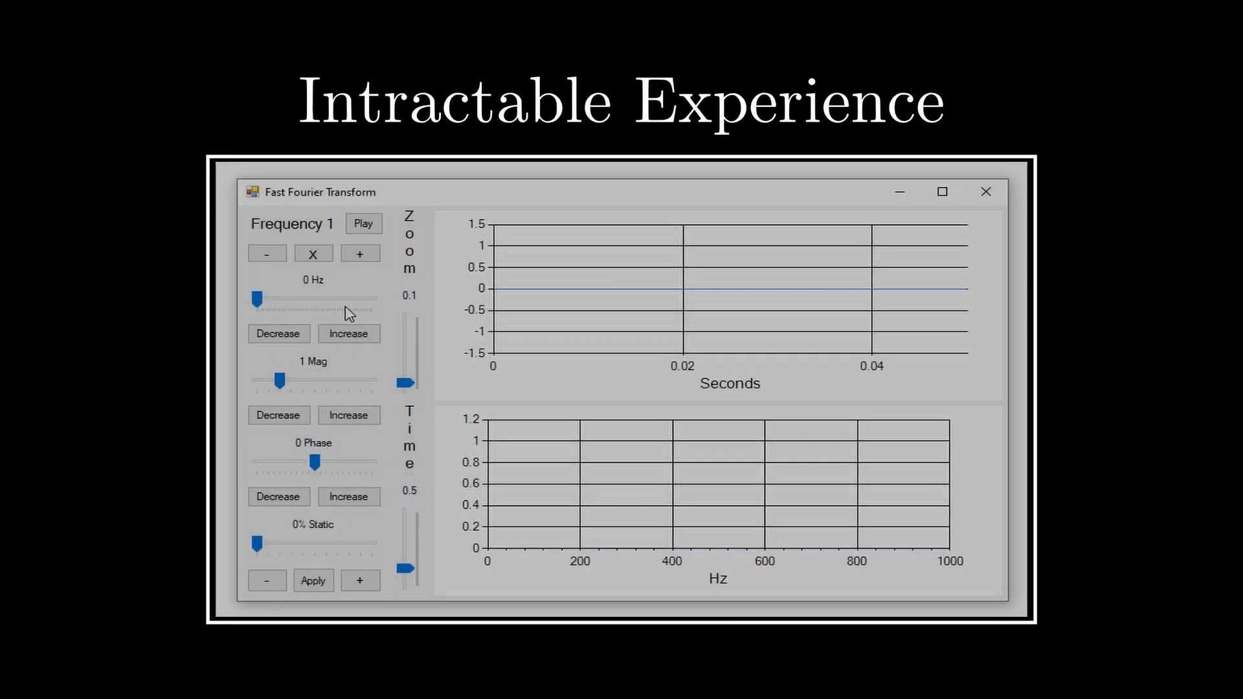
- Raise Frequency 1 from 0 Hz to about 132 Hz, giving one spectrum peak near 132 Hz
{"action": "left_click_drag", "start_coordinate": [255, 301], "coordinate": [271, 301]}
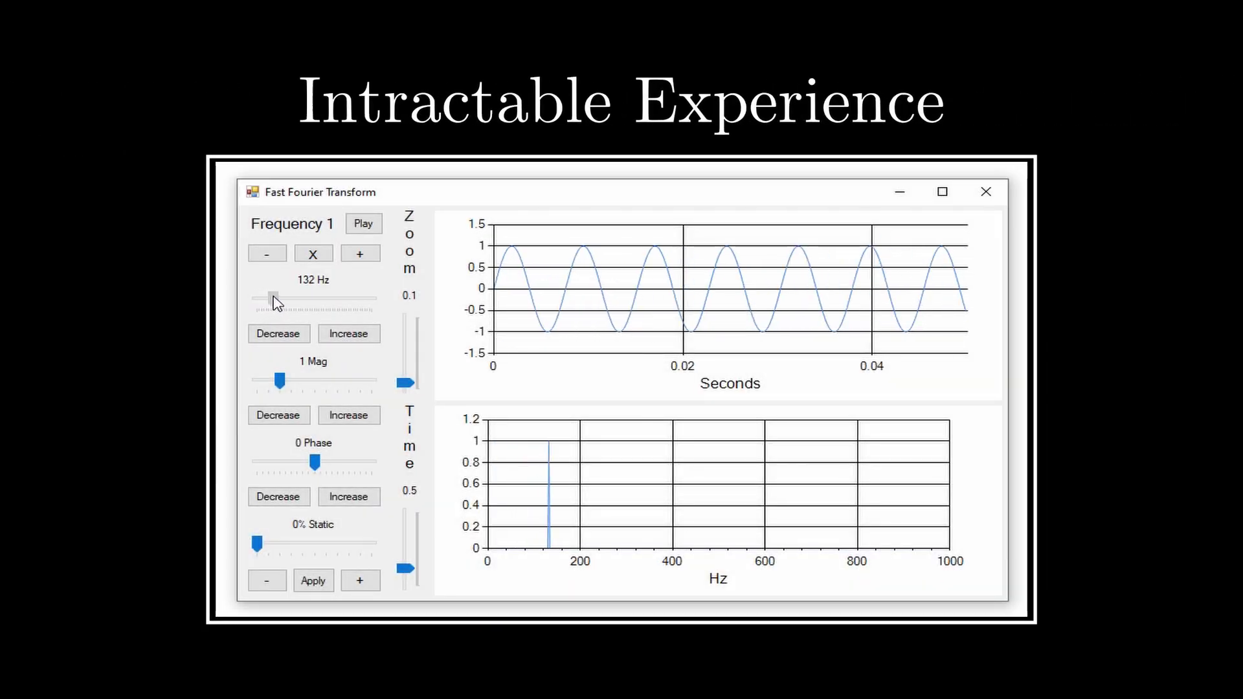
{"action": "left_click_drag", "start_coordinate": [270, 301], "coordinate": [284, 301]}
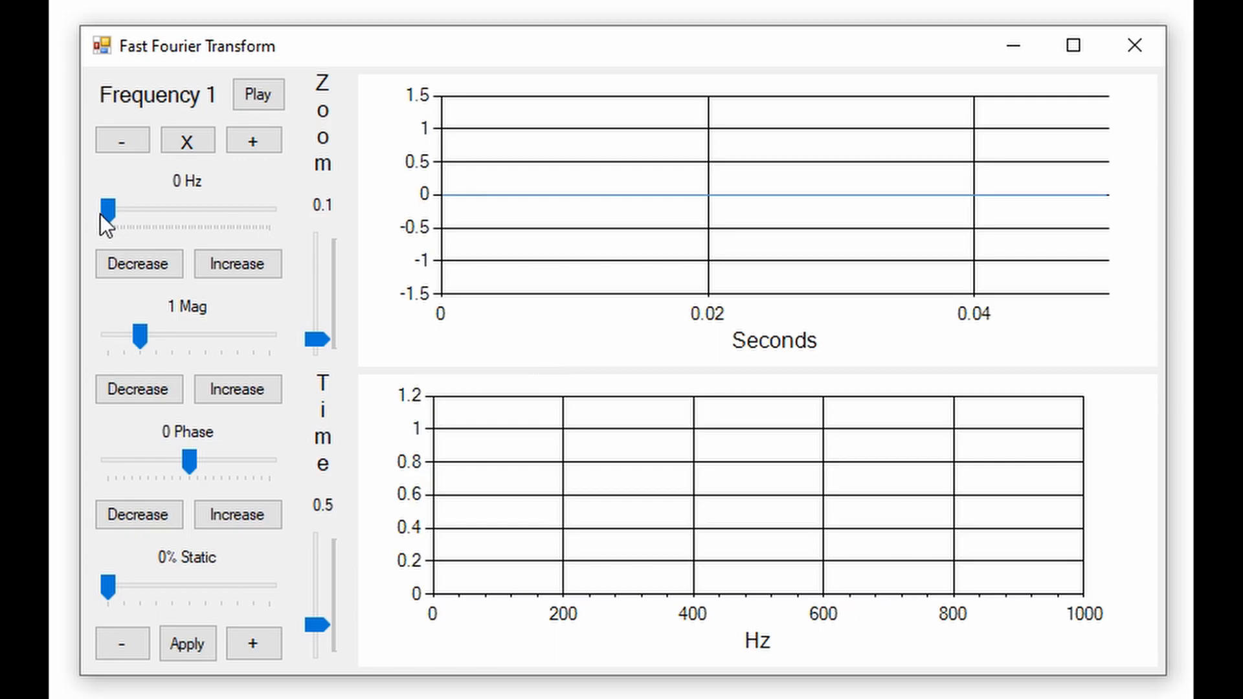
- Sweep the first sine's frequency up and down, settling at 348 Hz with one peak near 350 Hz
{"action": "left_click_drag", "start_coordinate": [111, 209], "coordinate": [165, 208]}
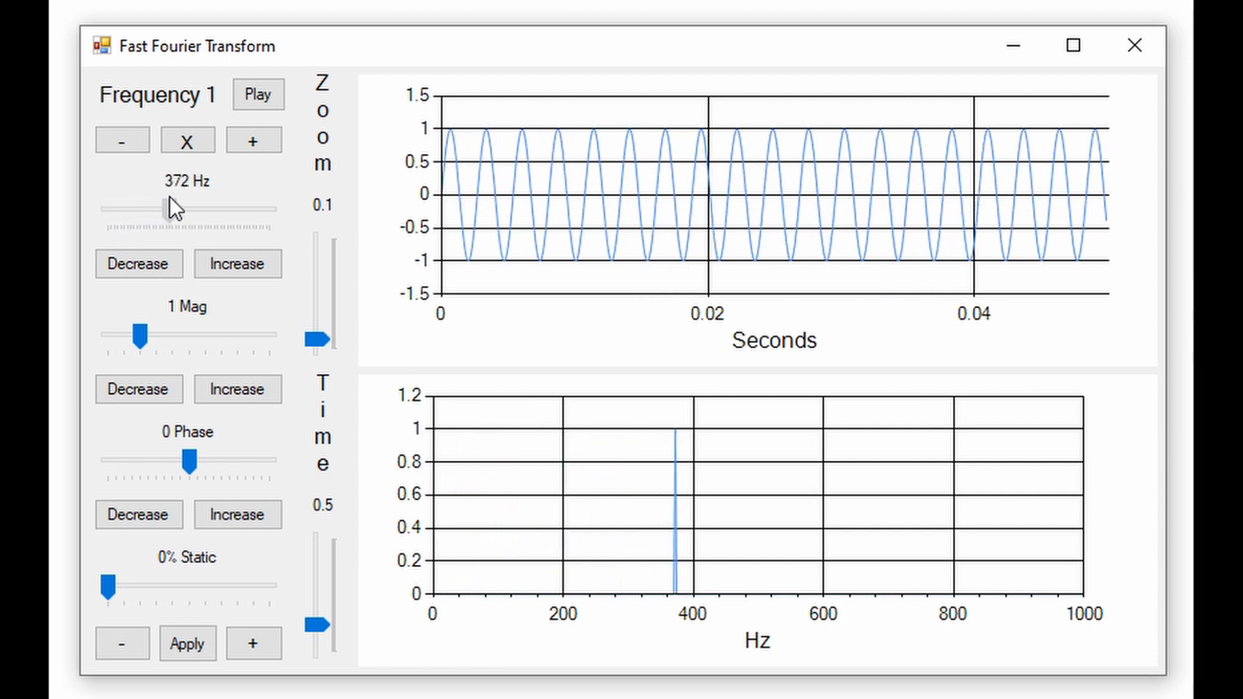
{"action": "left_click_drag", "start_coordinate": [163, 207], "coordinate": [182, 208]}
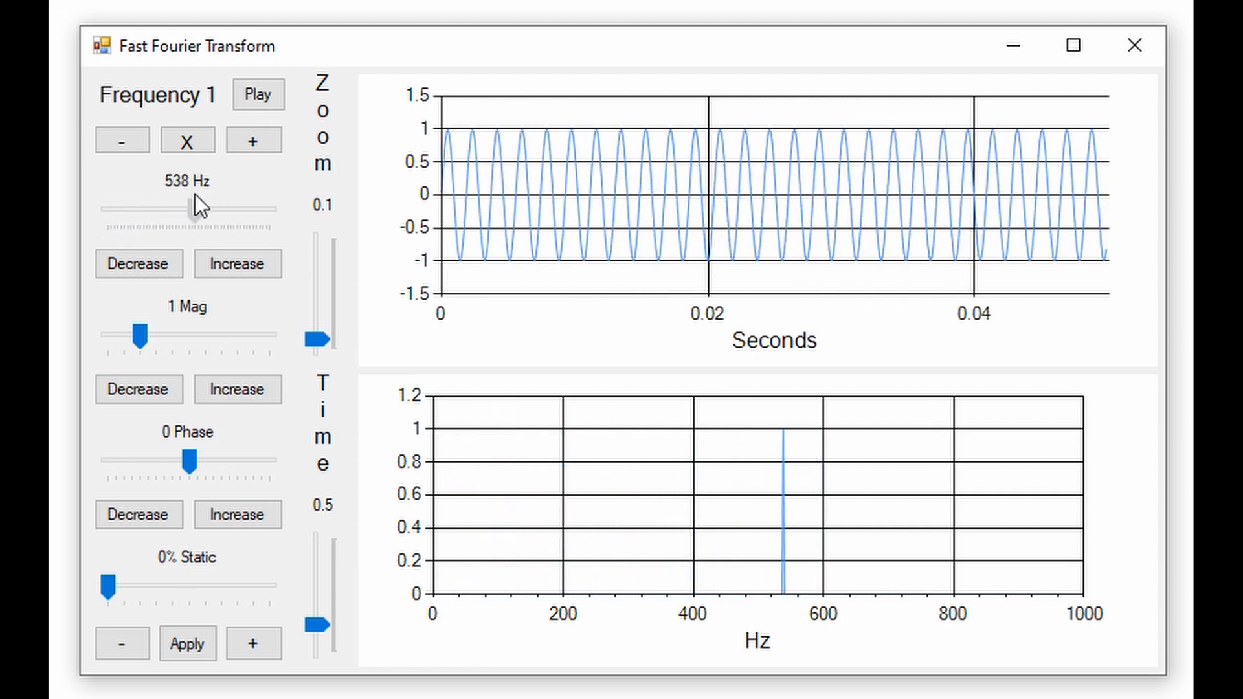
{"action": "left_click_drag", "start_coordinate": [181, 207], "coordinate": [153, 214]}
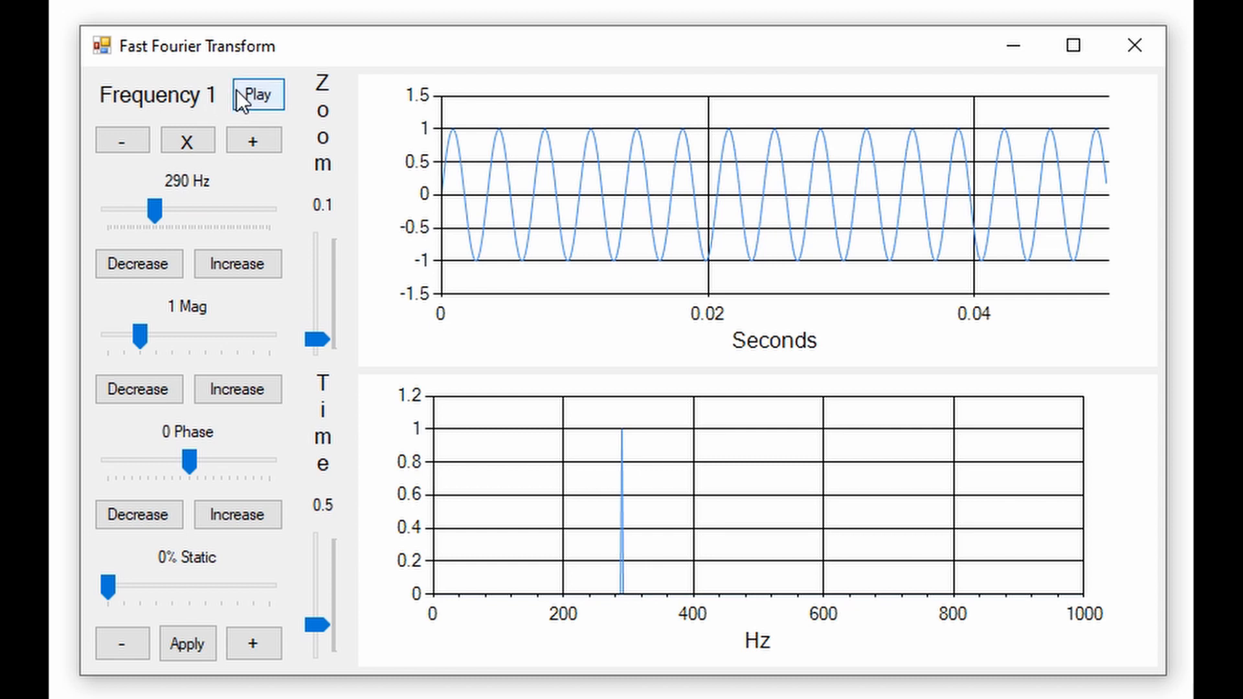
{"action": "left_click_drag", "start_coordinate": [156, 214], "coordinate": [135, 213]}
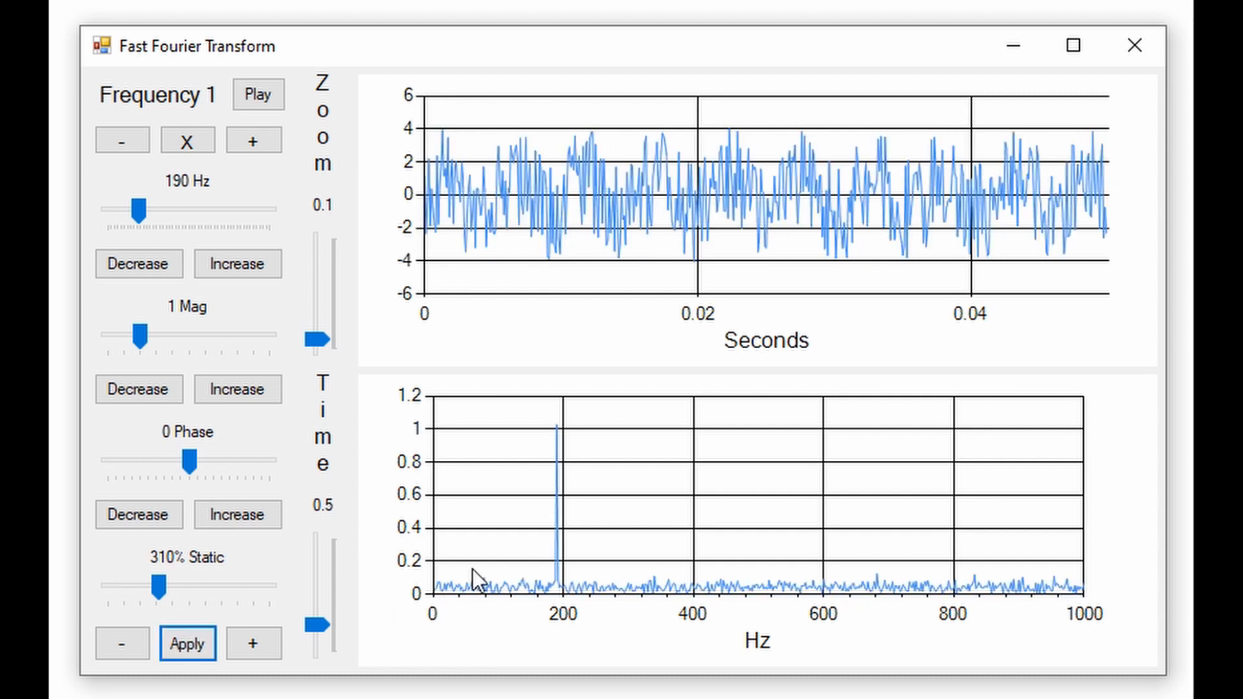
{"action": "mouse_move", "coordinate": [791, 218]}
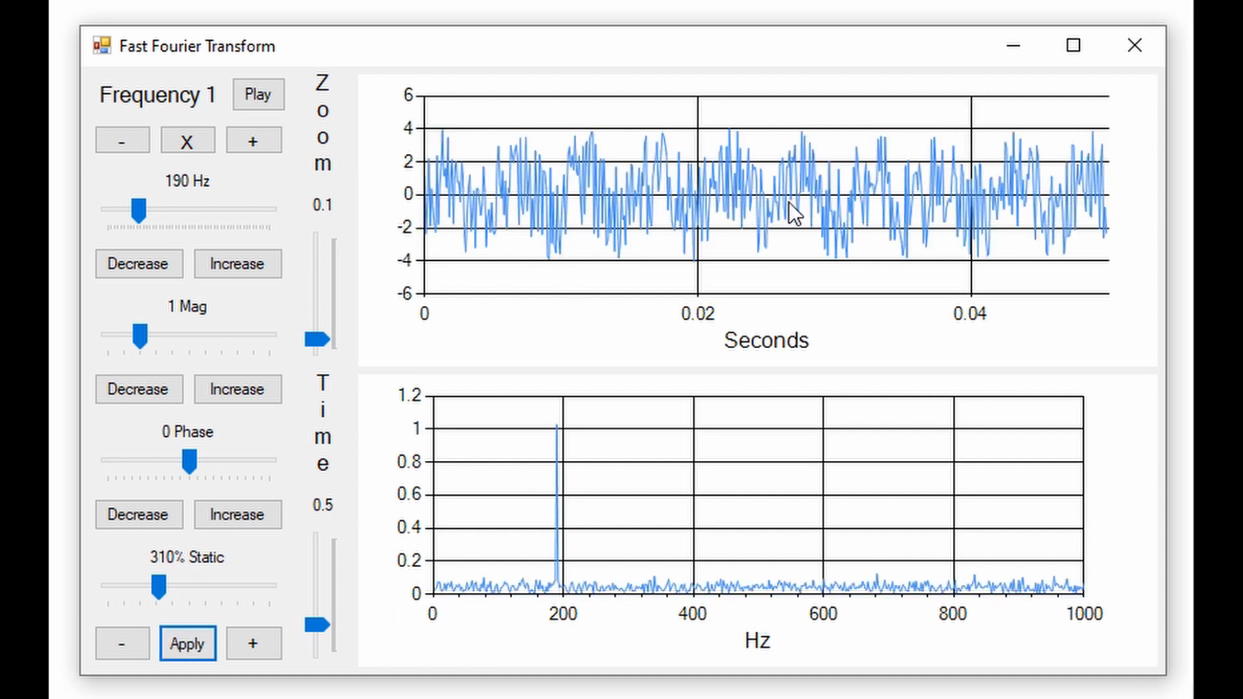
{"action": "left_click_drag", "start_coordinate": [139, 208], "coordinate": [182, 209]}
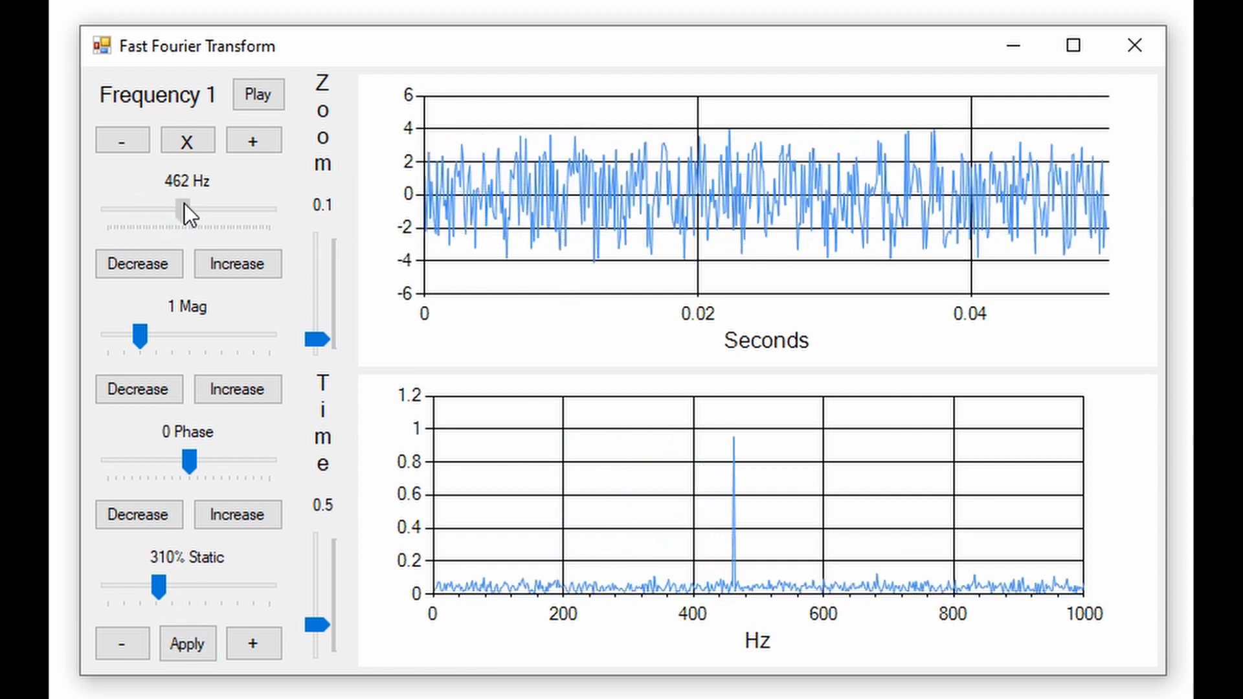
{"action": "left_click_drag", "start_coordinate": [177, 207], "coordinate": [158, 214]}
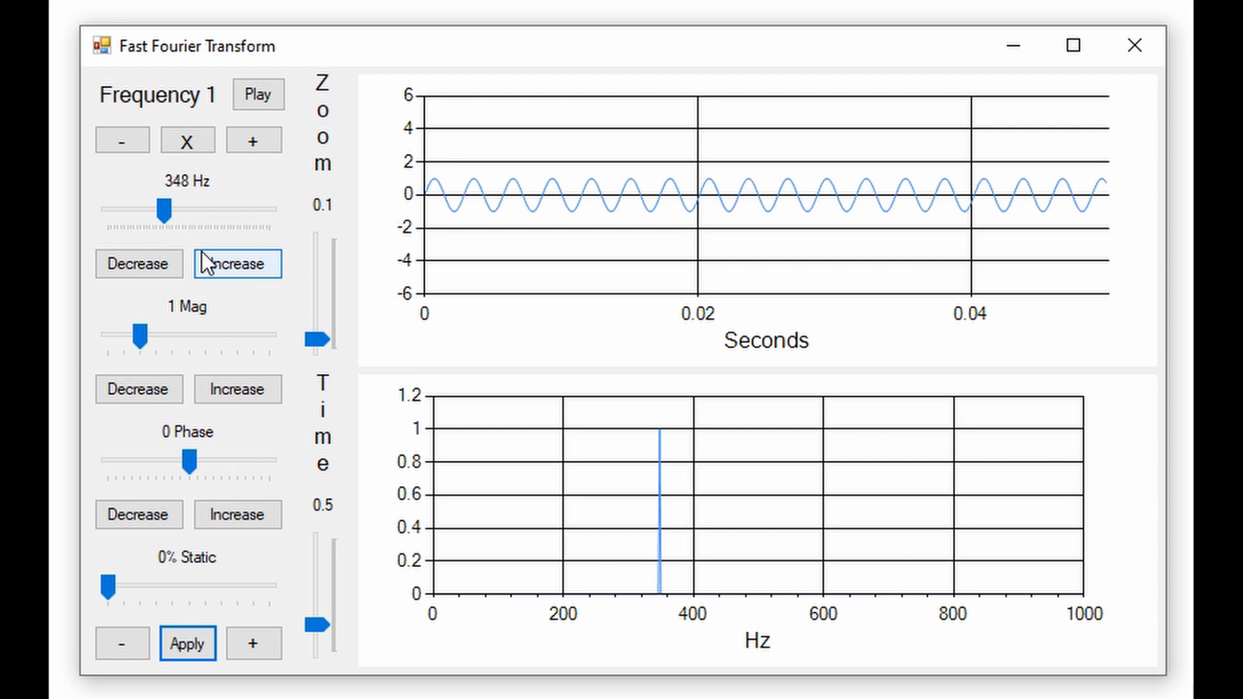
- Add a second sine at 720 Hz with magnitude 0.9 and lengthen the time window to 0.96
{"action": "left_click", "coordinate": [254, 140]}
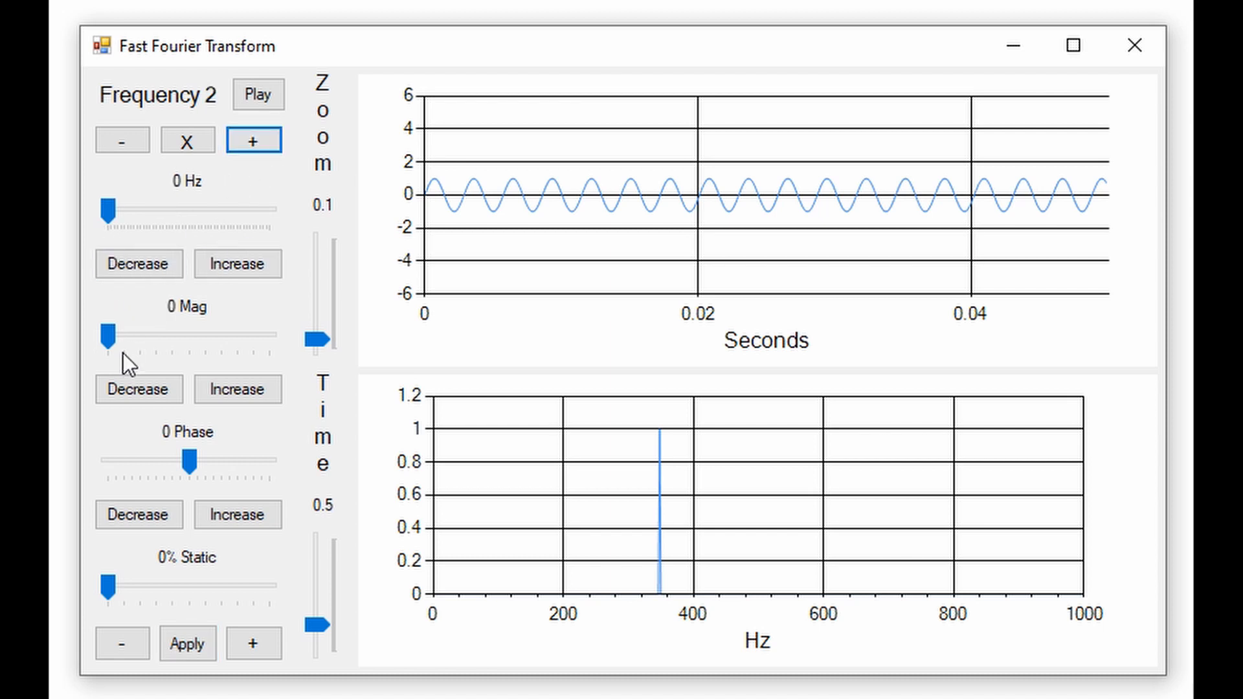
{"action": "left_click_drag", "start_coordinate": [105, 335], "coordinate": [136, 336]}
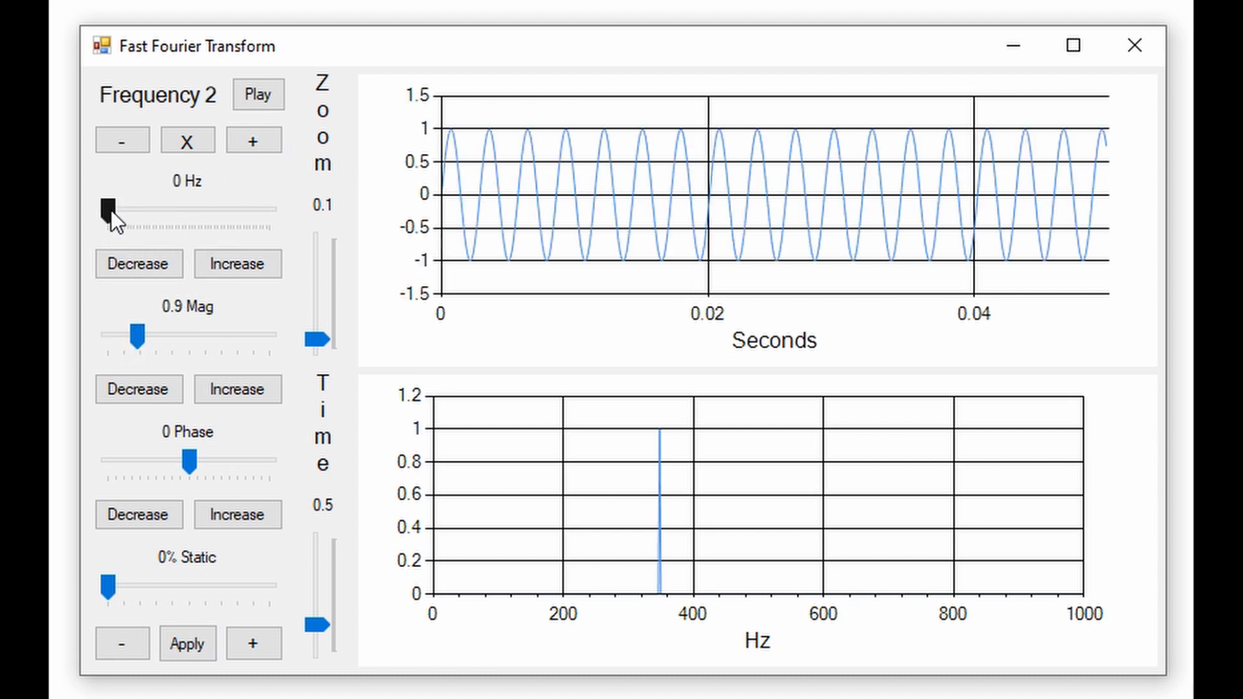
{"action": "left_click_drag", "start_coordinate": [107, 207], "coordinate": [164, 208]}
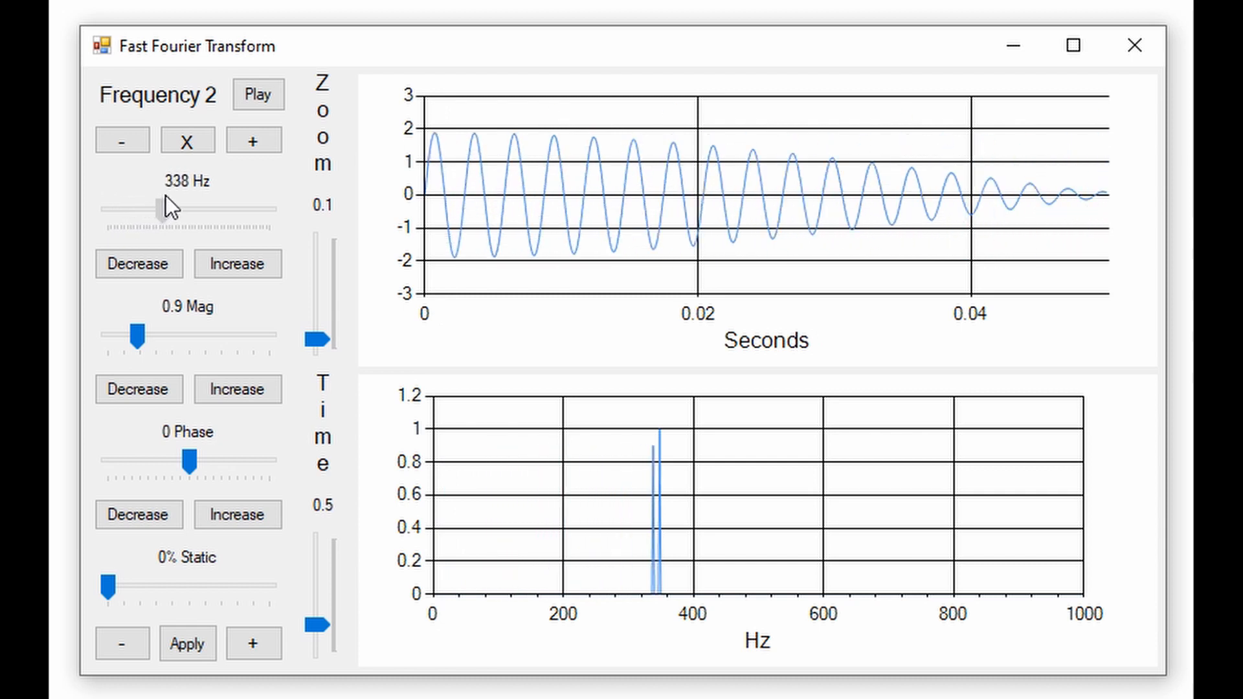
{"action": "left_click_drag", "start_coordinate": [163, 207], "coordinate": [220, 207]}
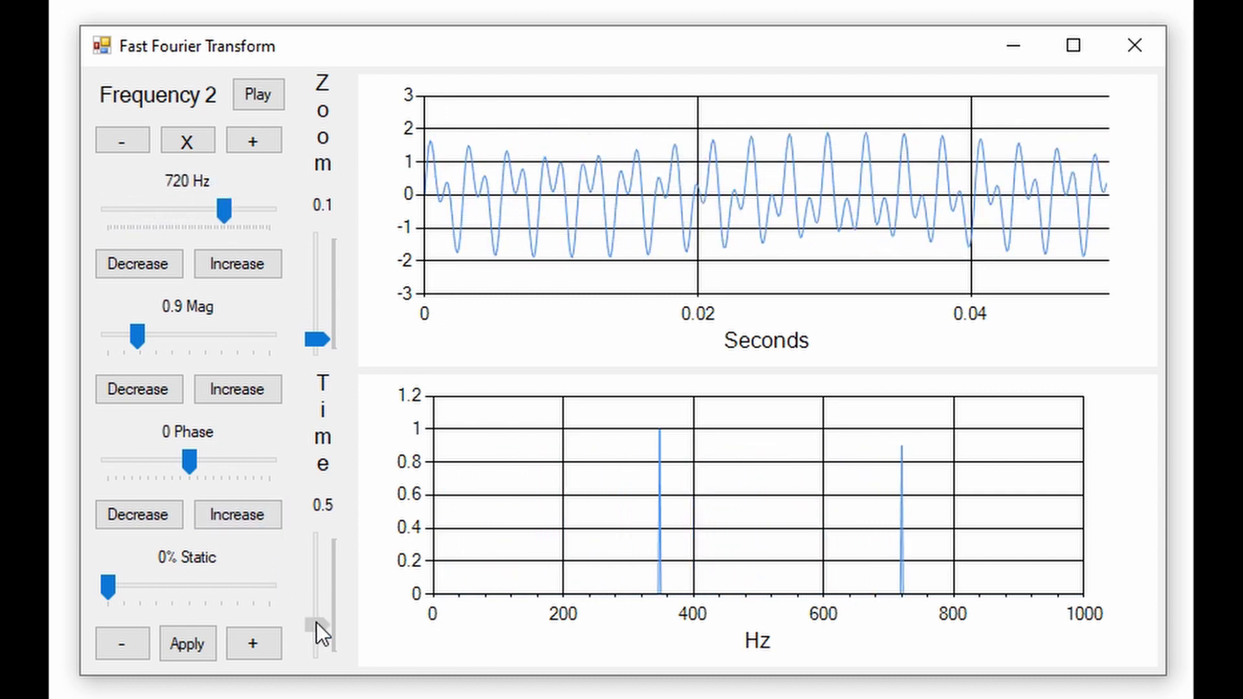
{"action": "left_click_drag", "start_coordinate": [316, 626], "coordinate": [316, 597]}
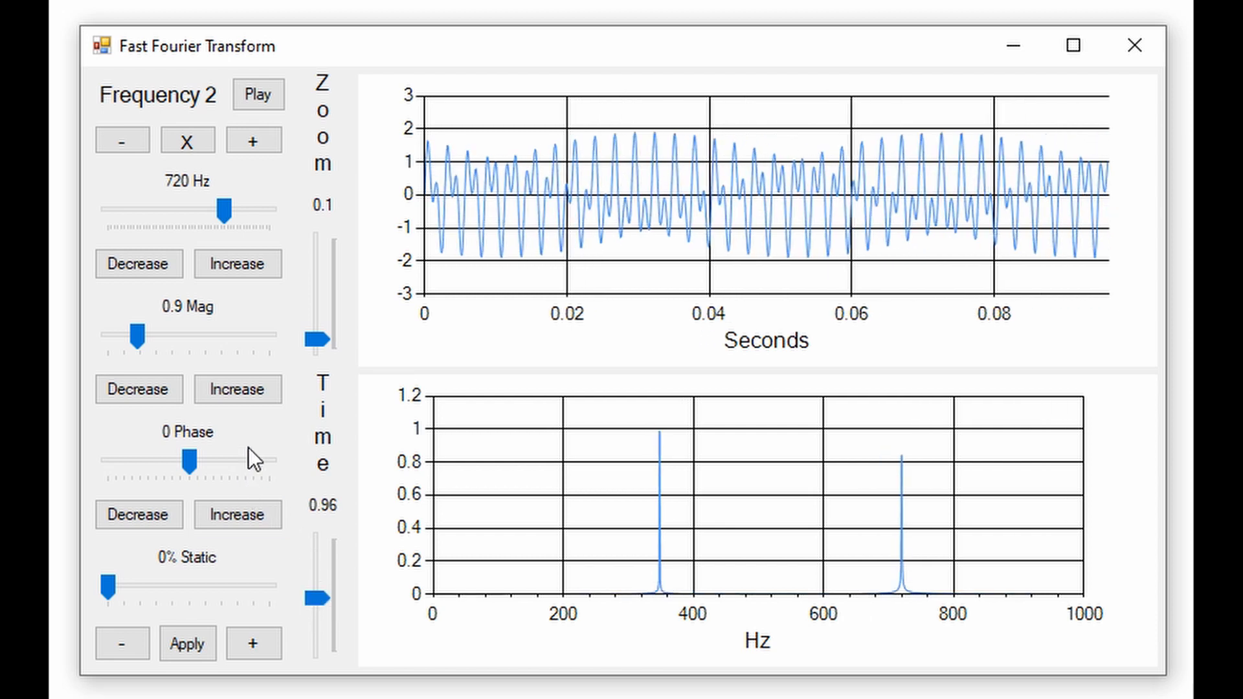